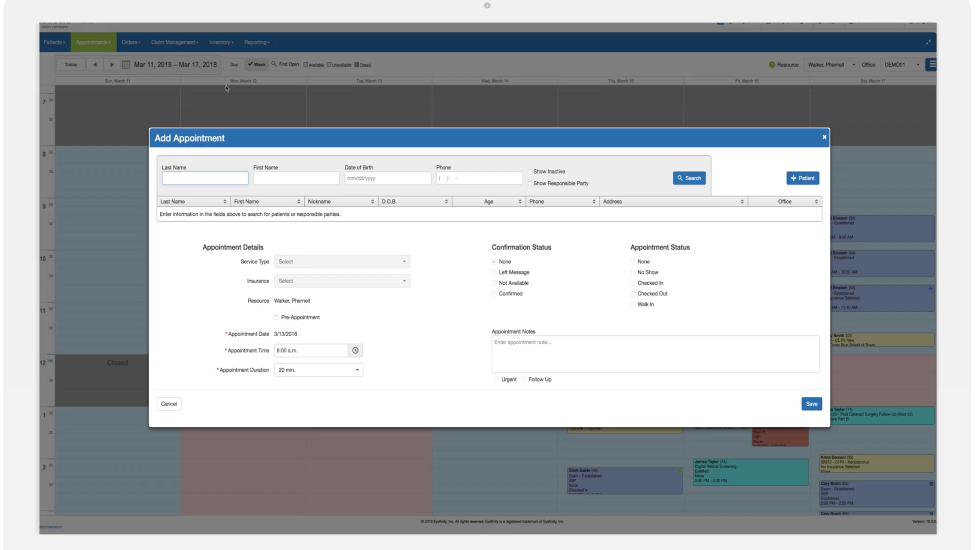
# - Search last name 'smith' and attach Jane Smith to the new appointment
pyautogui.write('smith')
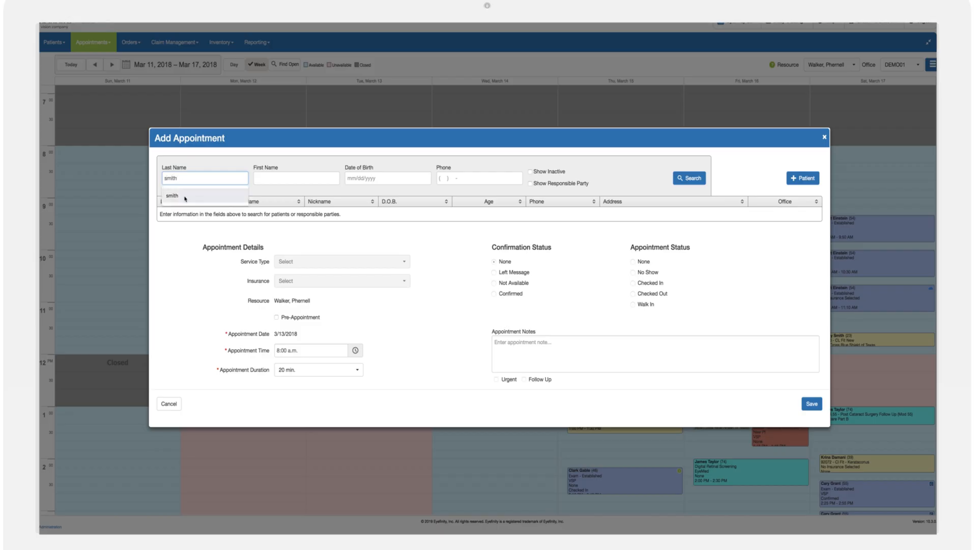
pyautogui.click(172, 195)
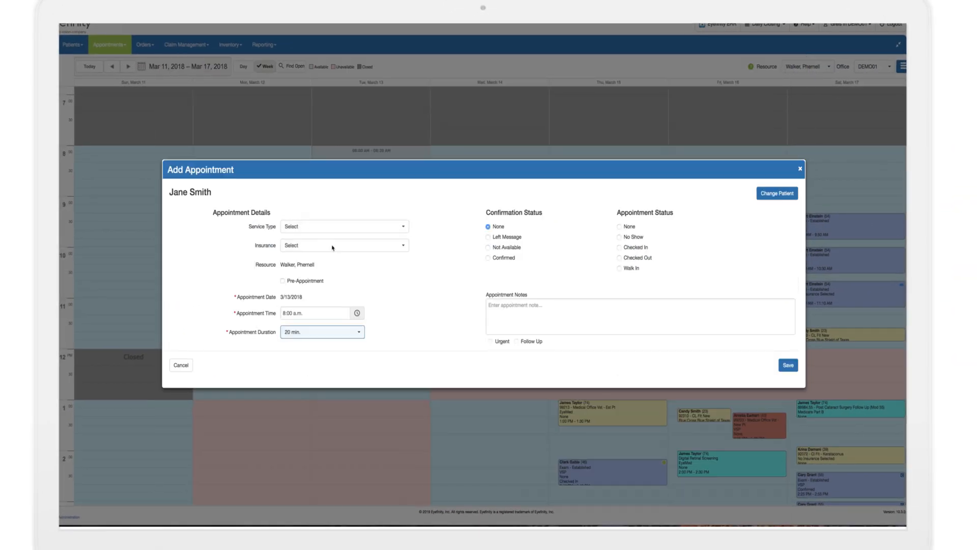
# - Set the appointment's insurance to the VSP Signature plan
pyautogui.click(344, 245)
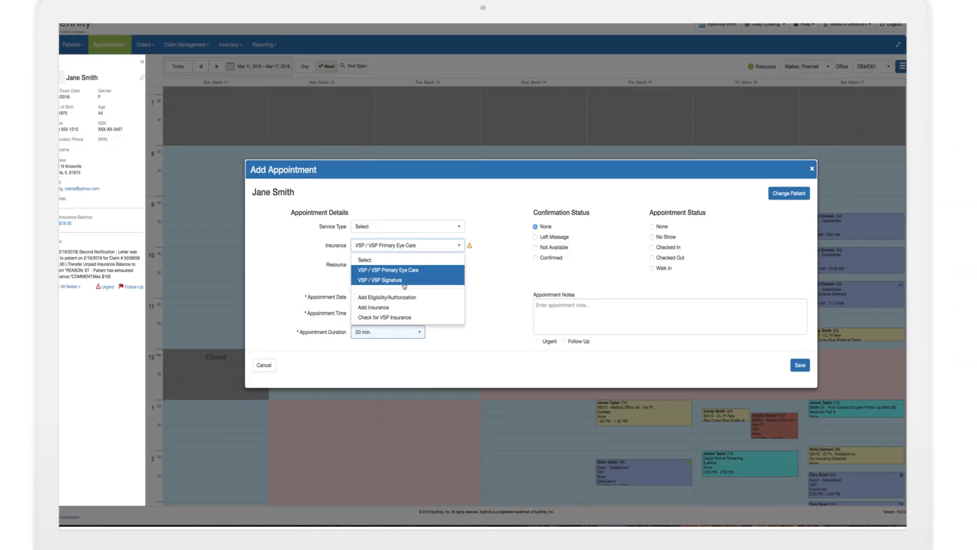
pyautogui.click(385, 279)
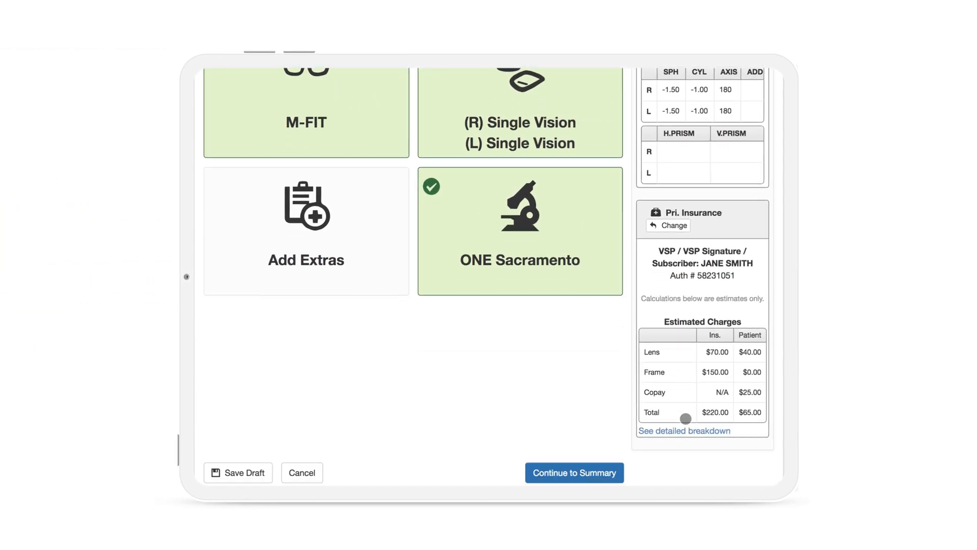
# - Continue to the Material Orders pricing summary showing frame, two lenses and $273 total
pyautogui.scroll(-3)
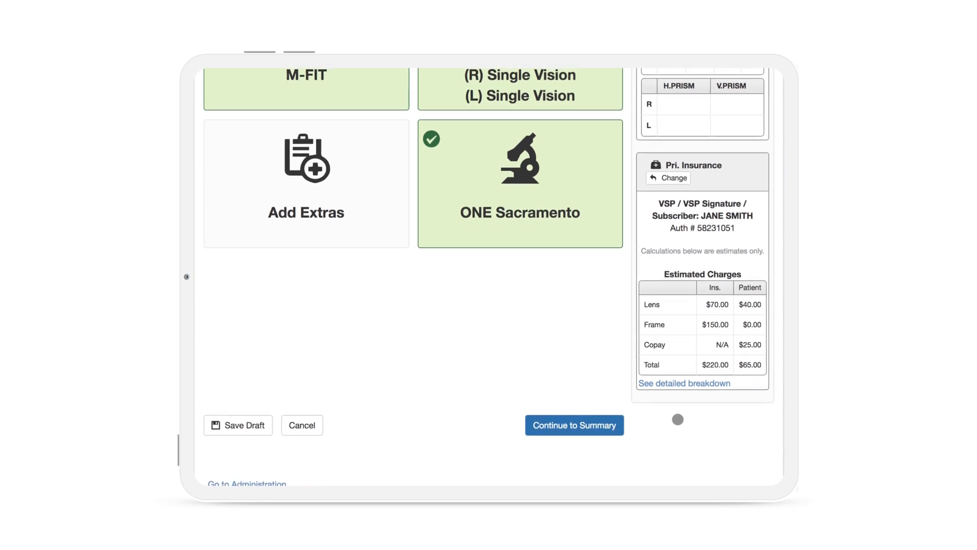
pyautogui.click(574, 425)
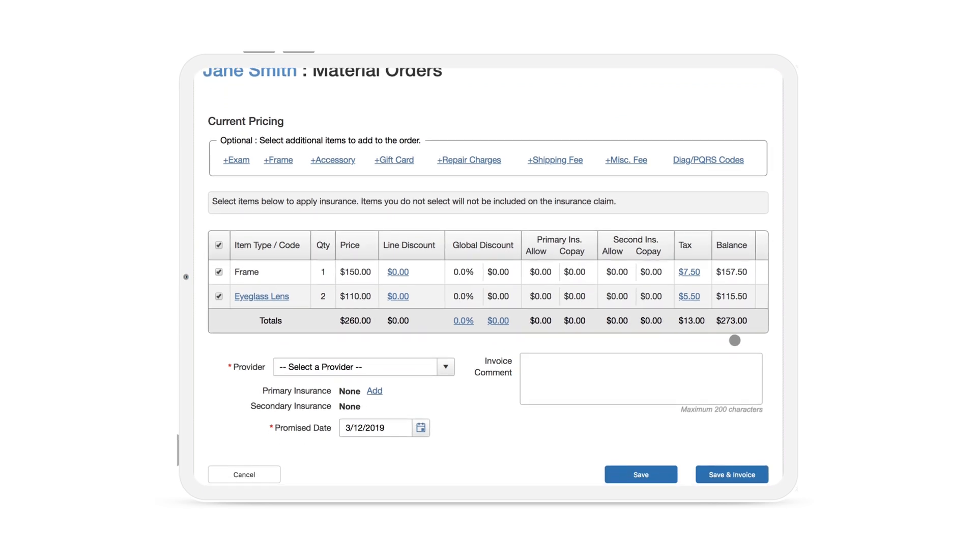
pyautogui.scroll(3)
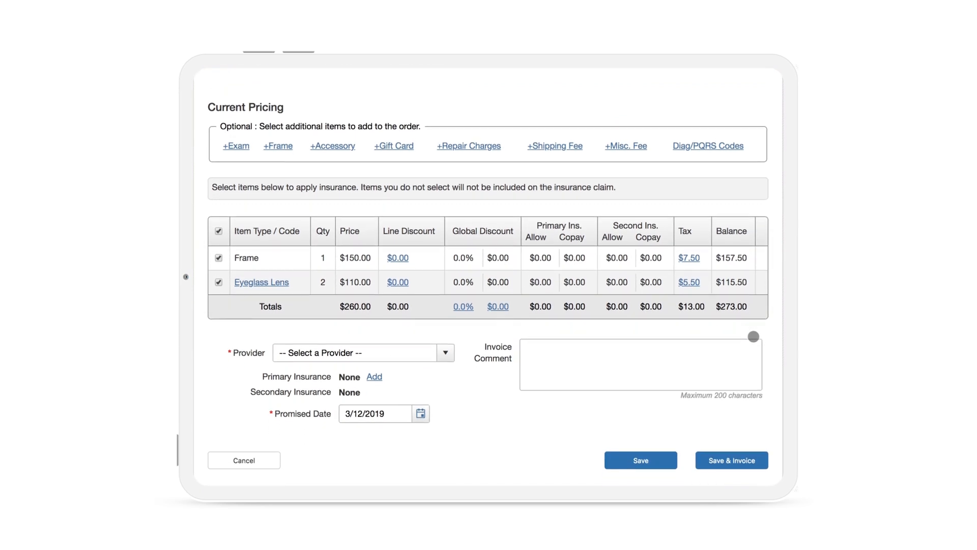
pyautogui.scroll(-3)
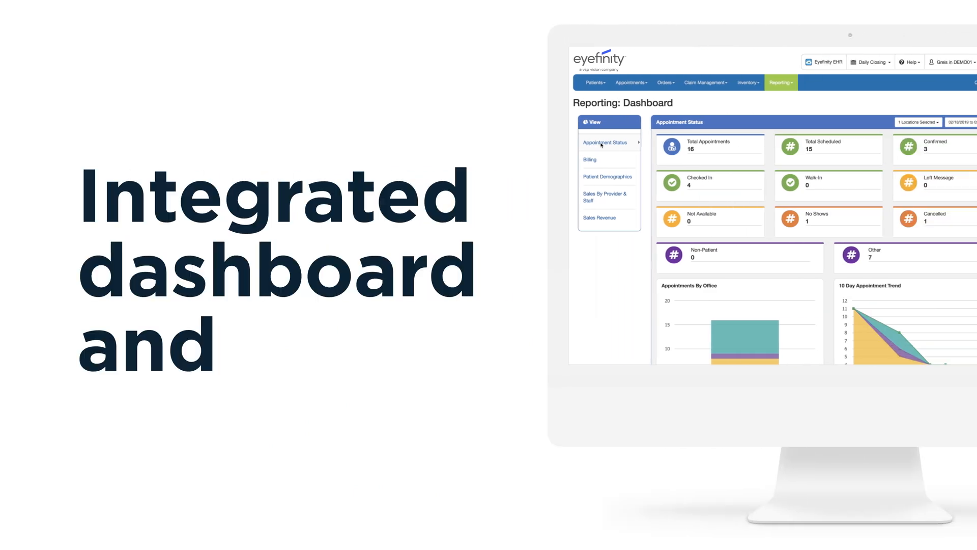
# - View Patient Demographics, Sales By Provider & Staff, then Sales Revenue ($4,564.81 total)
pyautogui.click(607, 177)
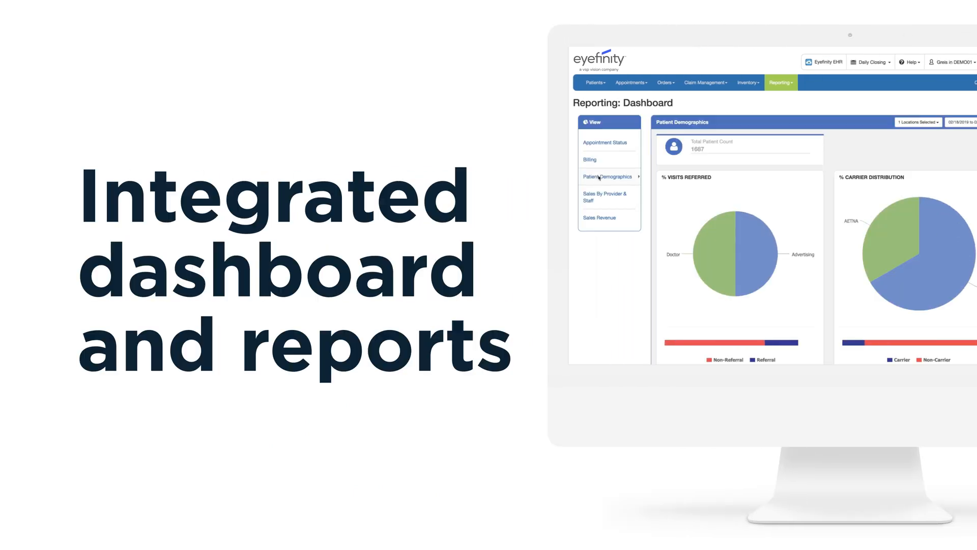
pyautogui.moveTo(608, 201)
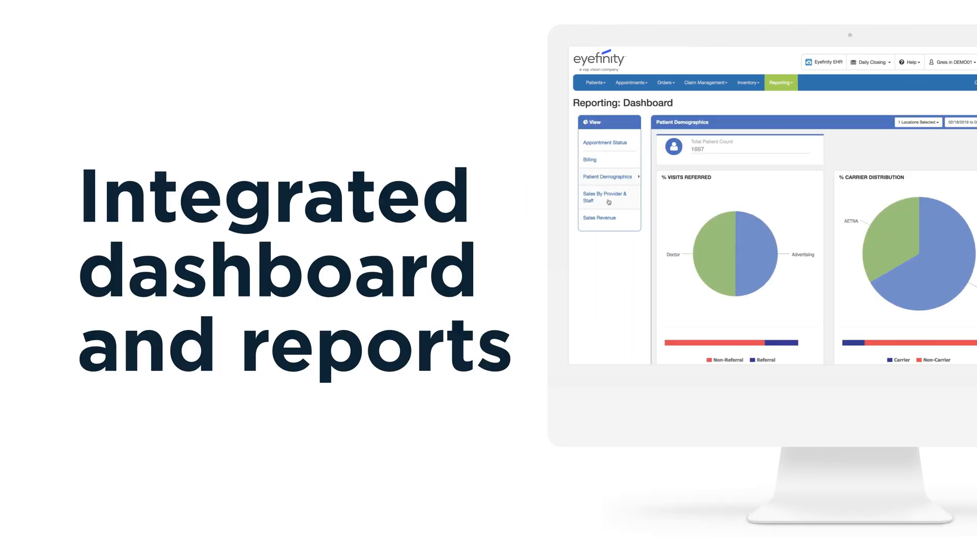
pyautogui.click(604, 197)
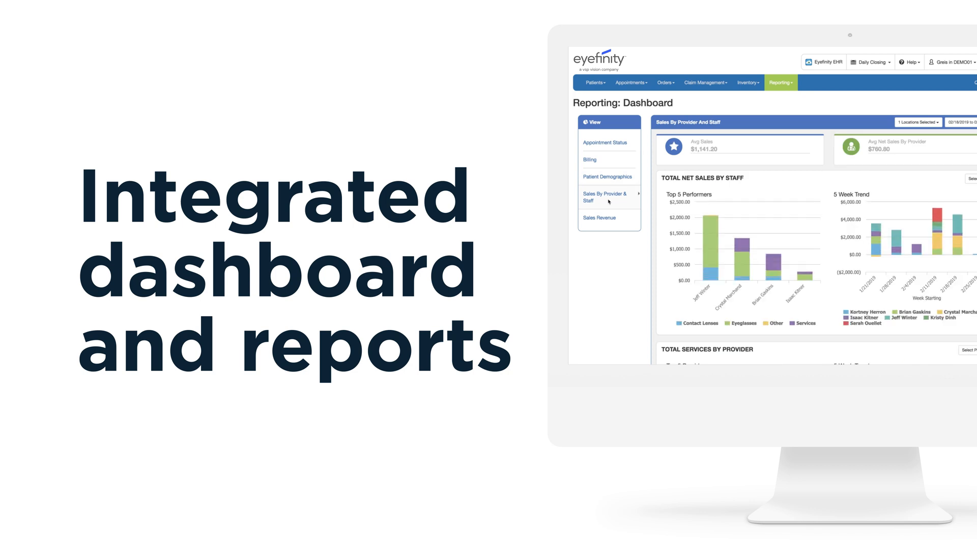
pyautogui.click(599, 218)
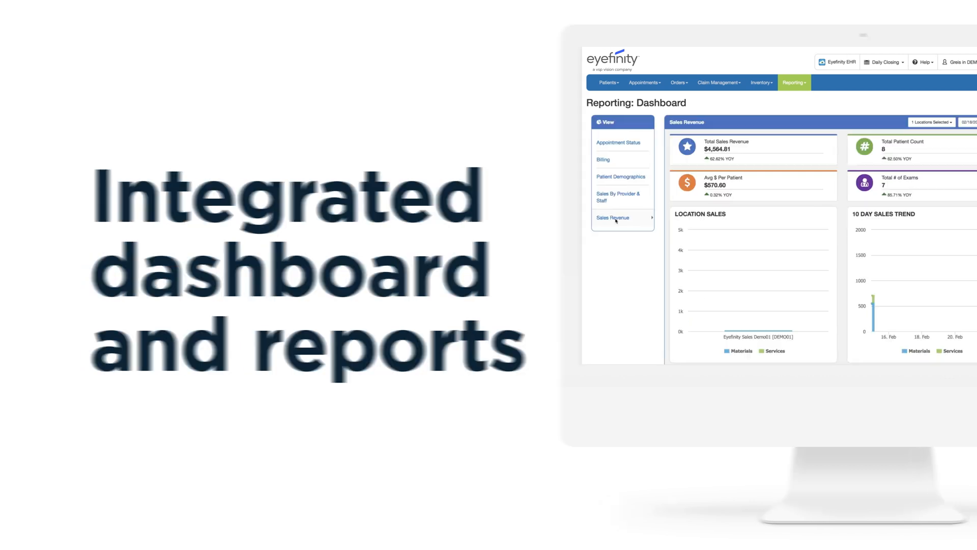